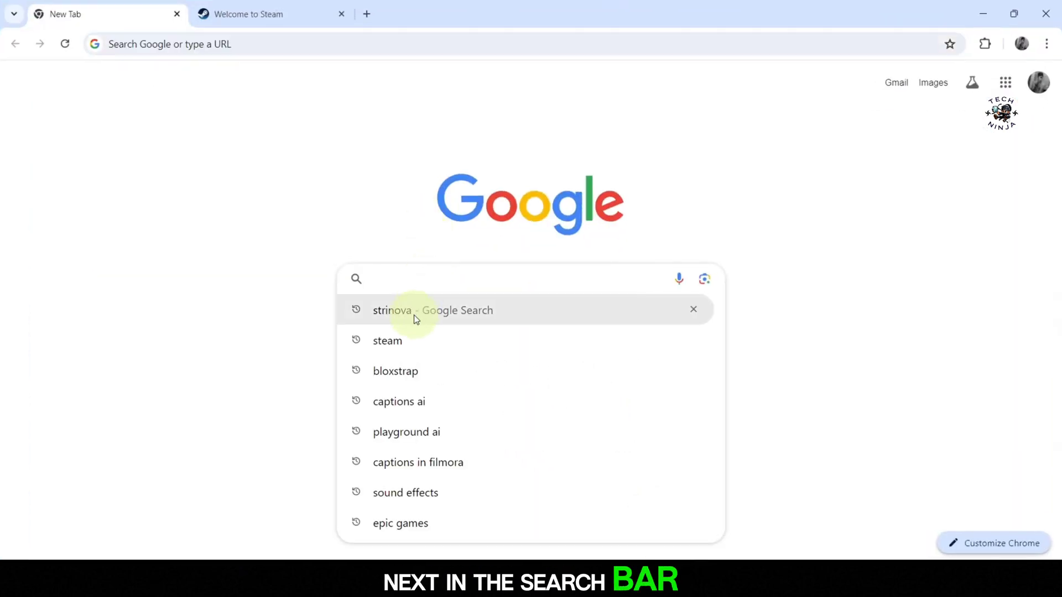
Rerun the earlier Google search for 'strinova' from the search suggestions.
click(392, 310)
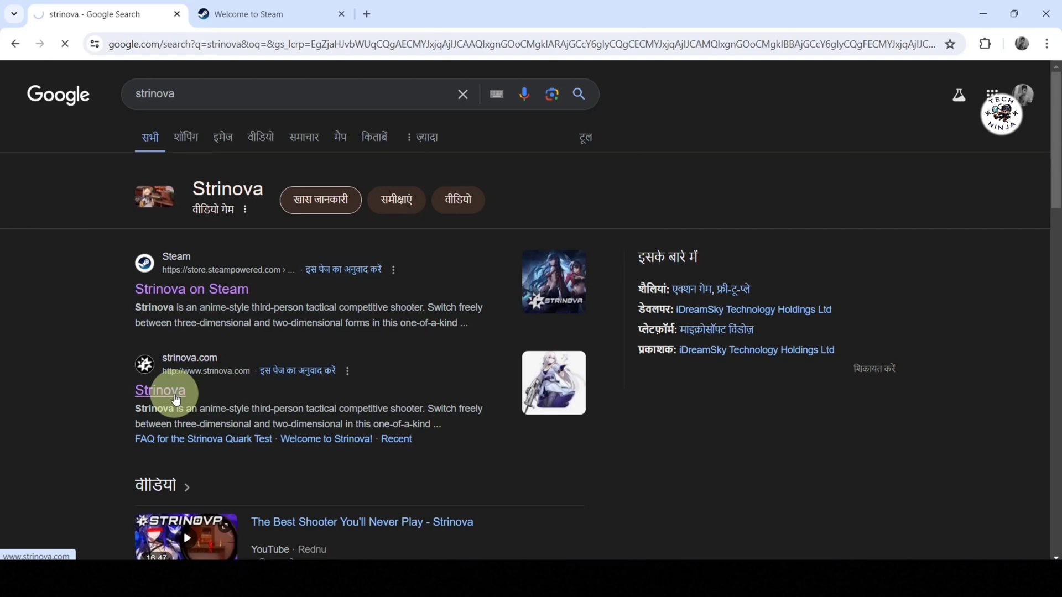
Go to the official strinova.com site from the search results.
click(159, 391)
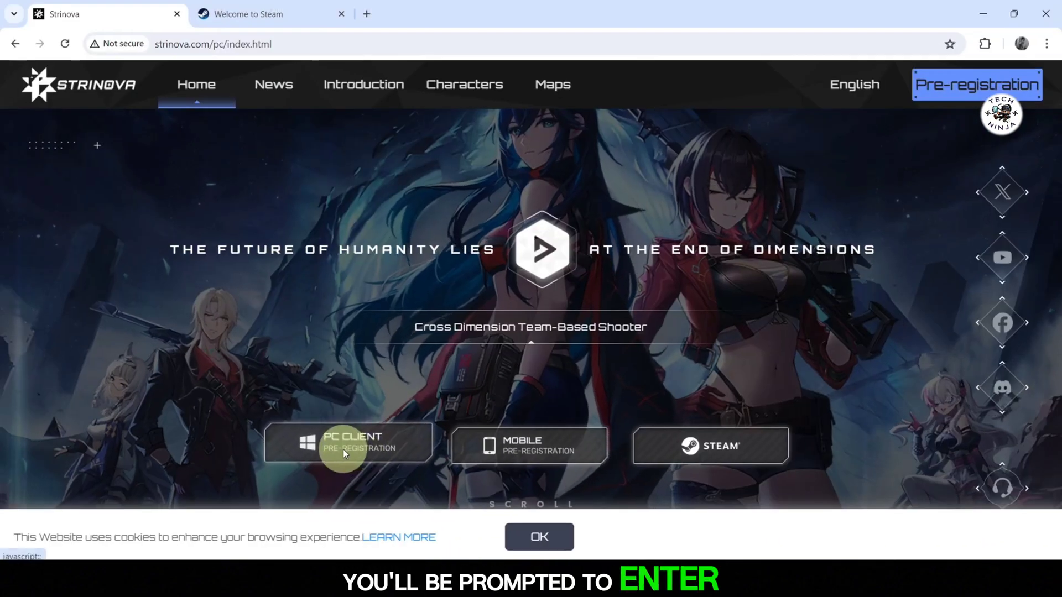
Submit the email on the PC Client pre-registration form, then go to Strinova's Steam page.
click(345, 445)
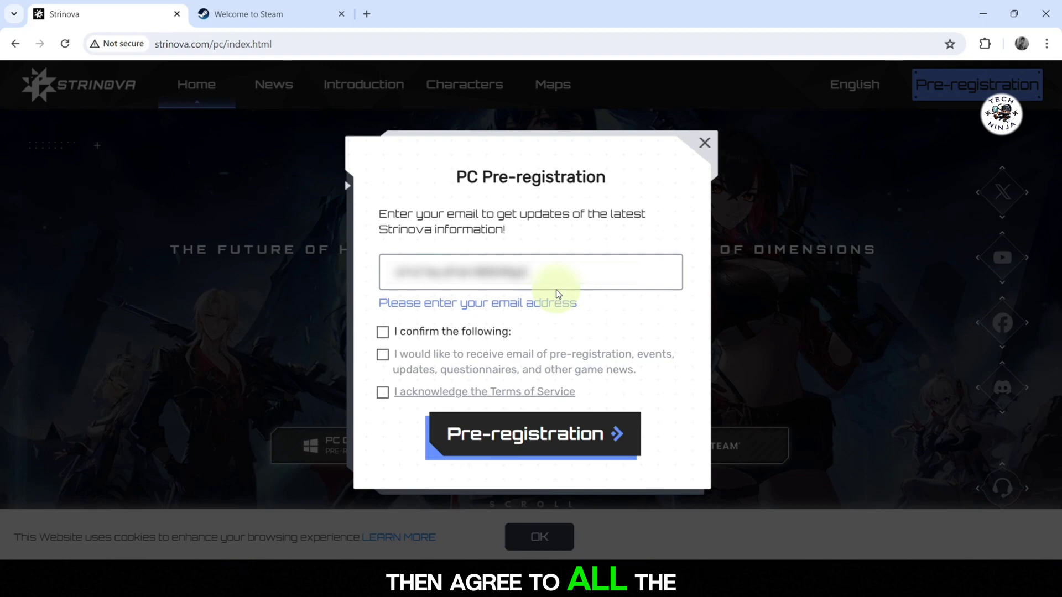
click(383, 321)
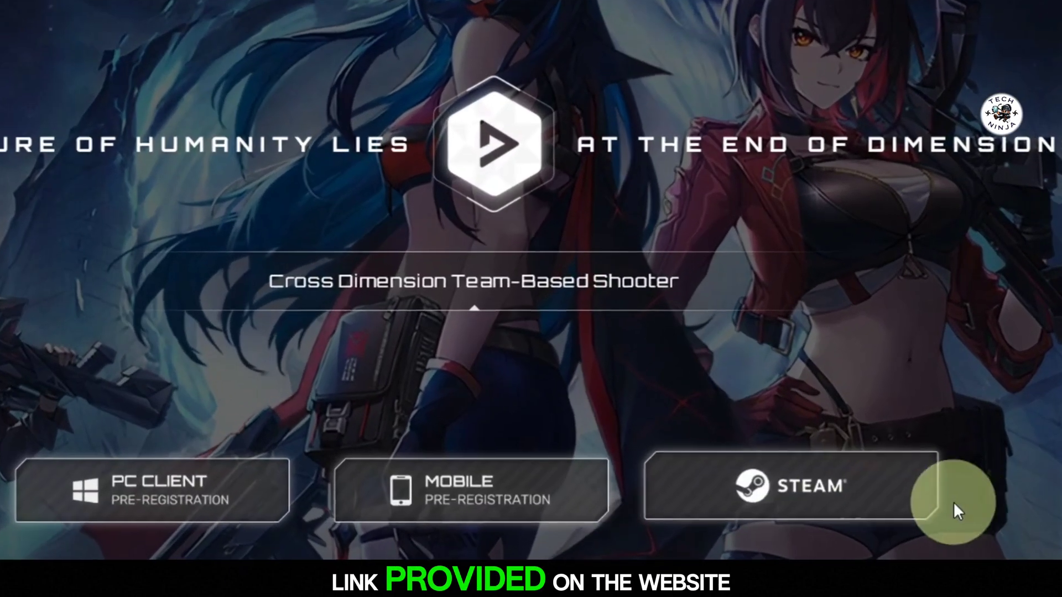
click(786, 492)
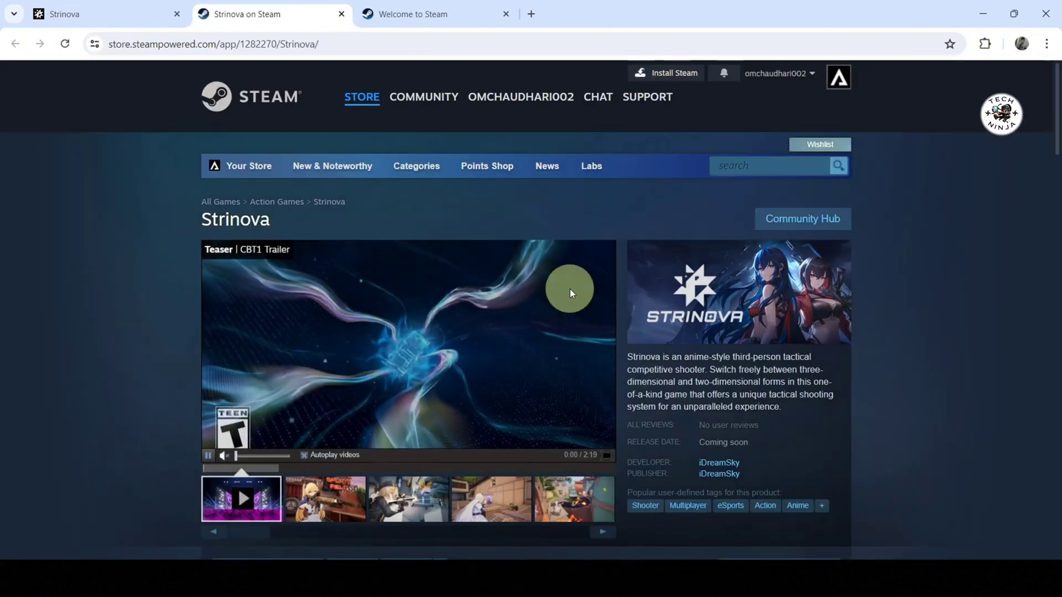
Request access to the Strinova Playtest and confirm the Request Submitted dialog.
scroll(down, 3)
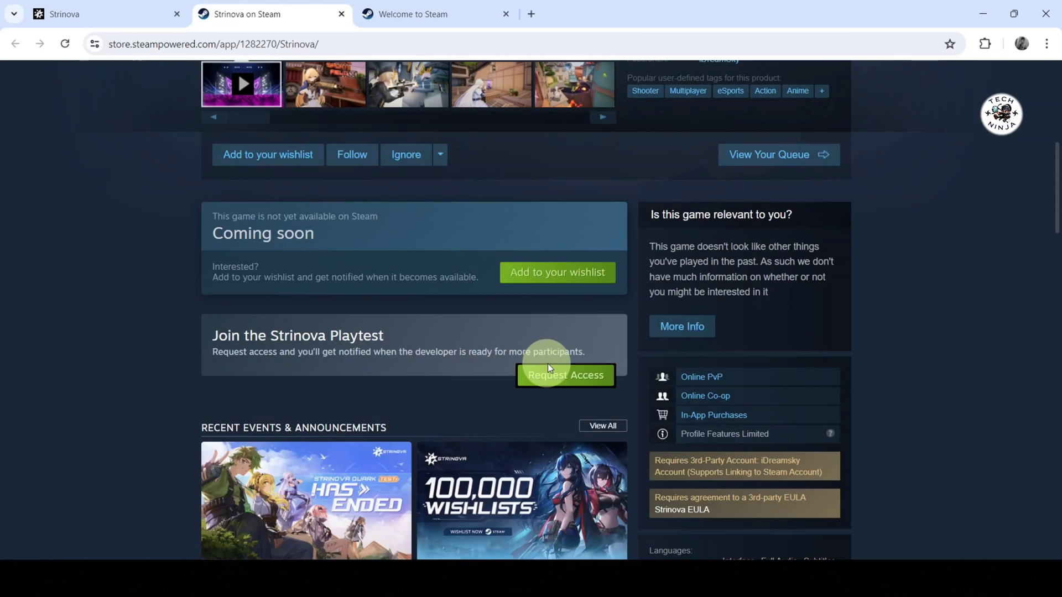
click(565, 376)
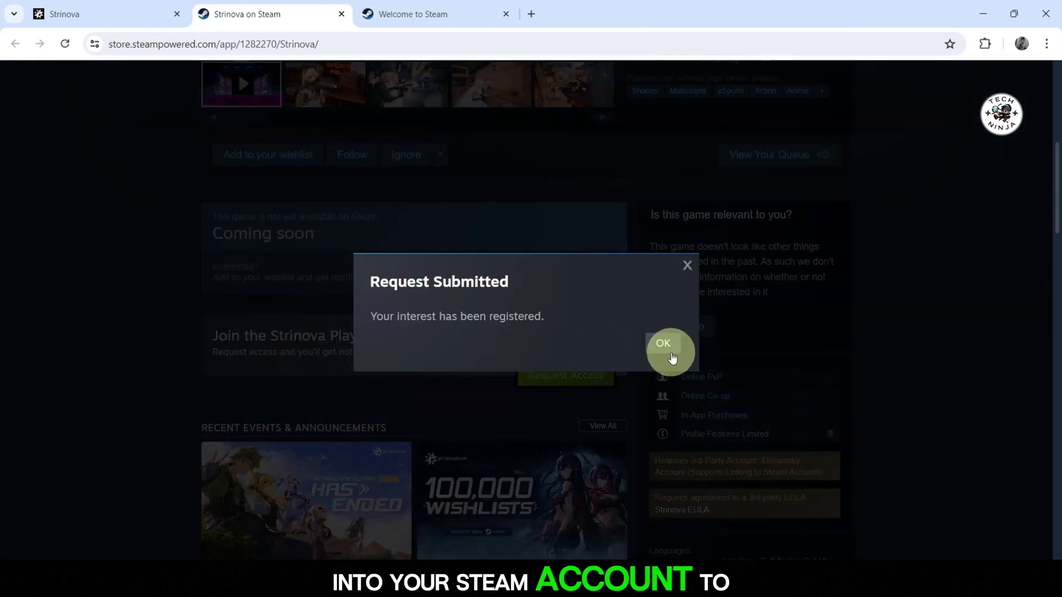
click(662, 343)
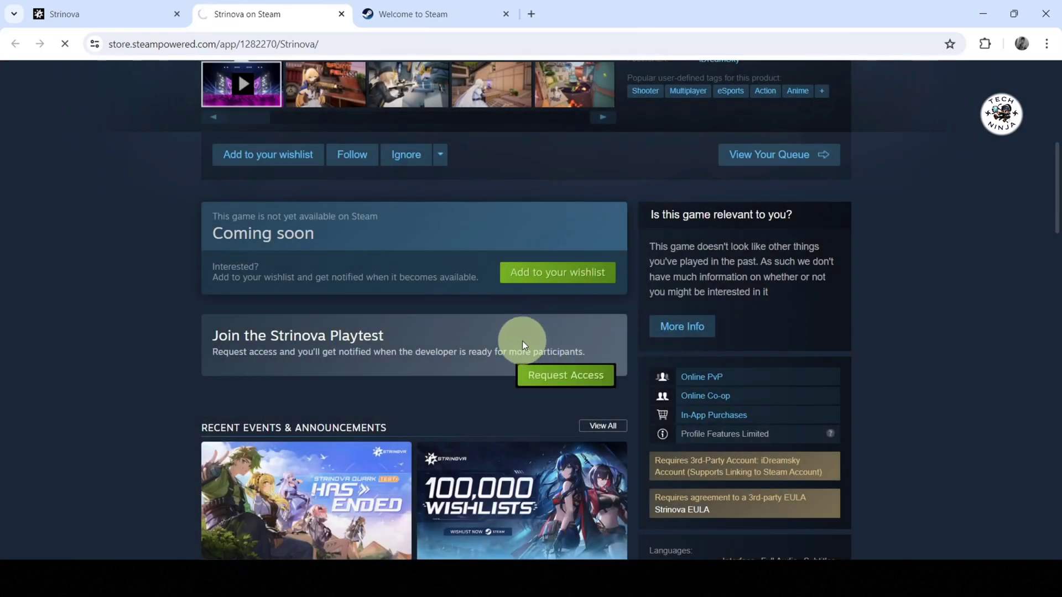
click(566, 376)
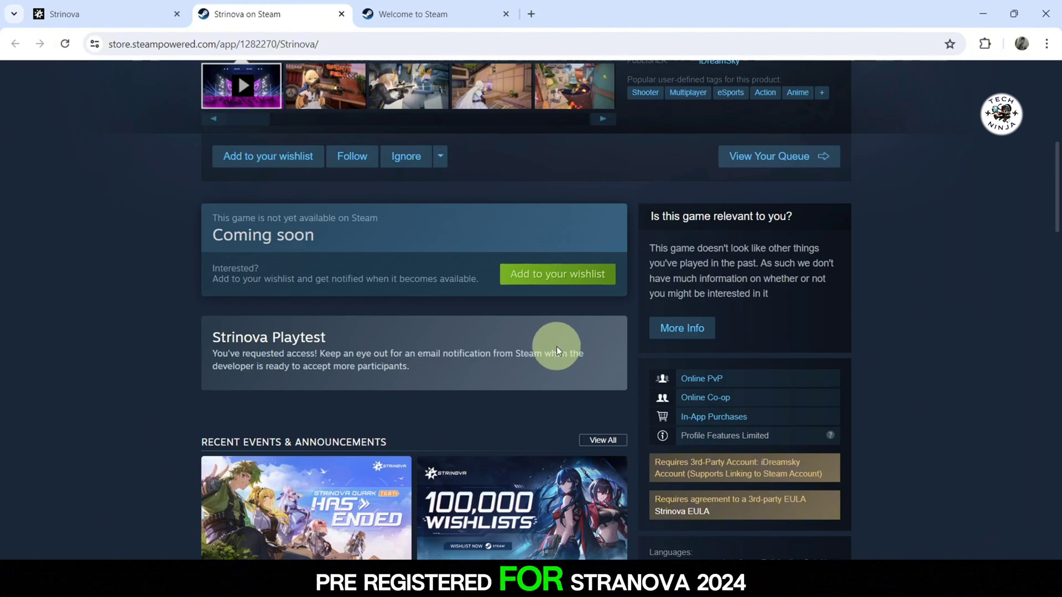